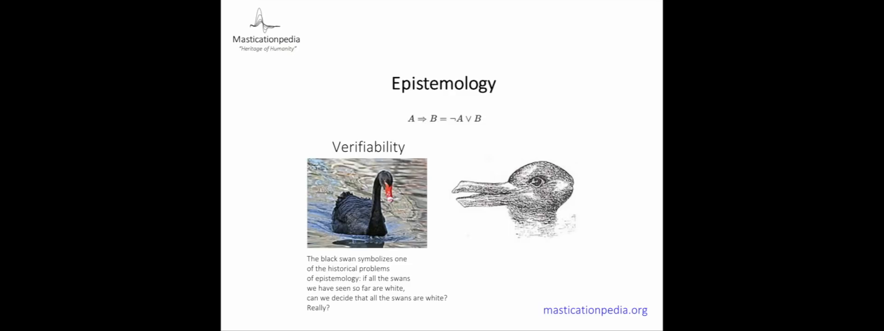
{"action": "left_click", "coordinate": [444, 117]}
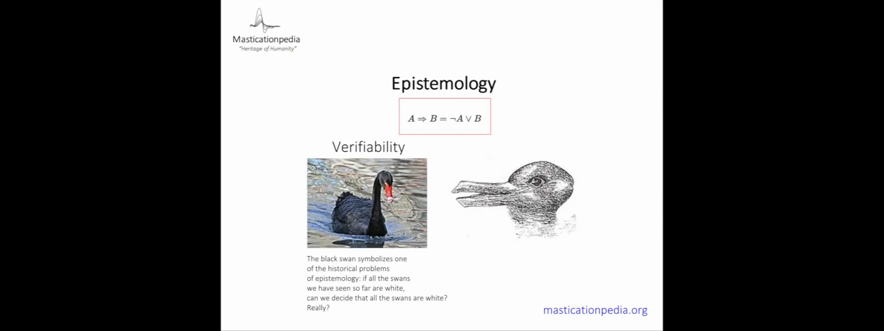